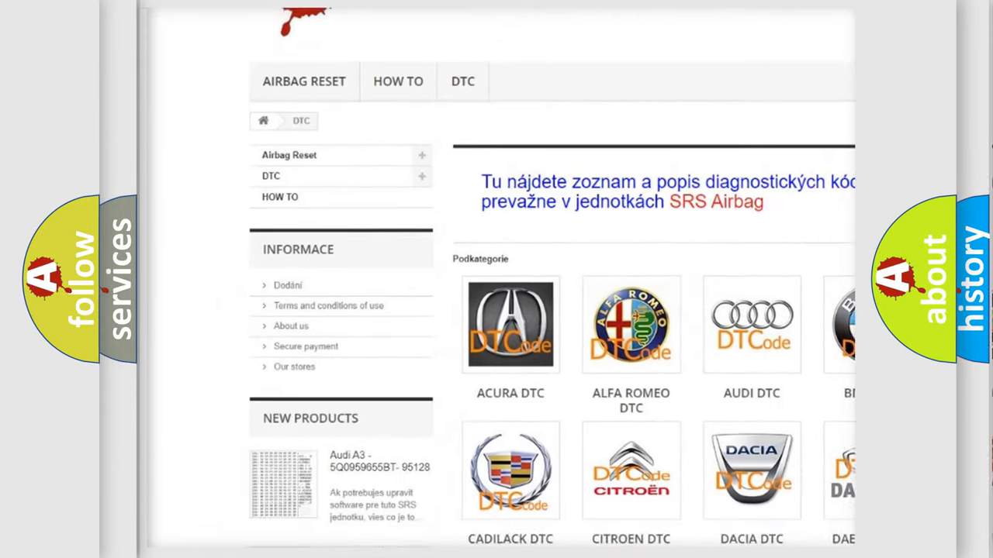
{"action": "scroll", "scroll_direction": "down", "scroll_amount": 3}
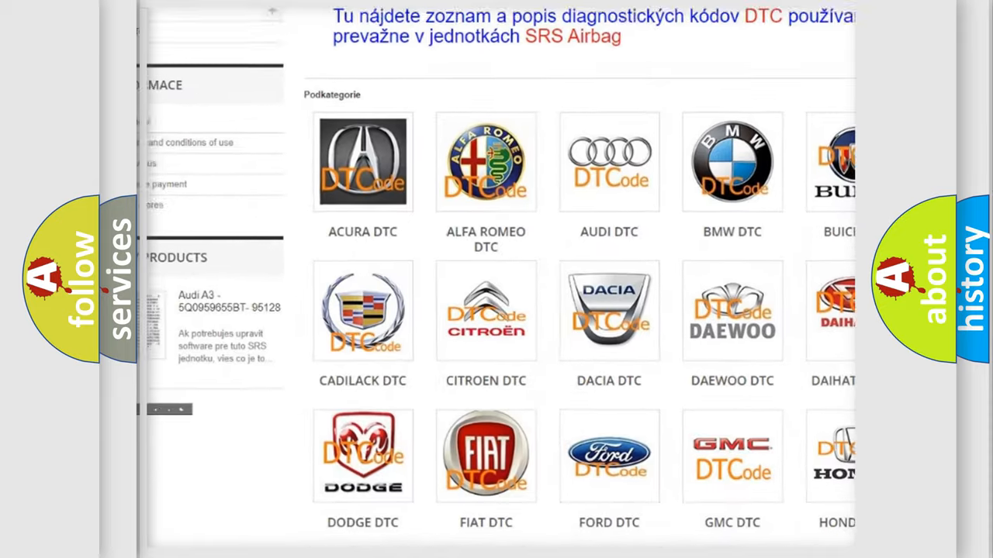
{"action": "scroll", "scroll_direction": "down", "scroll_amount": 3}
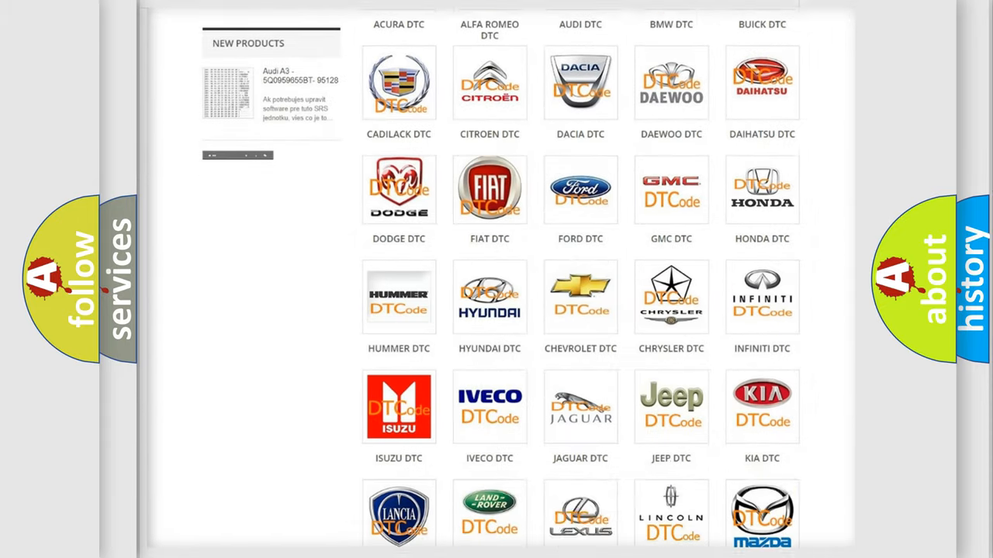
{"action": "scroll", "scroll_direction": "down", "scroll_amount": 3}
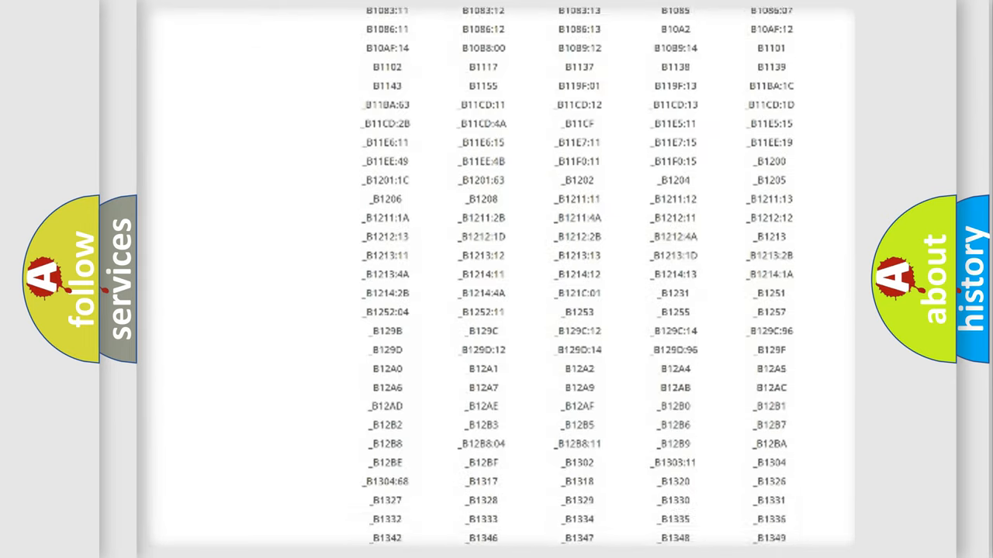
{"action": "scroll", "scroll_direction": "down", "scroll_amount": 3}
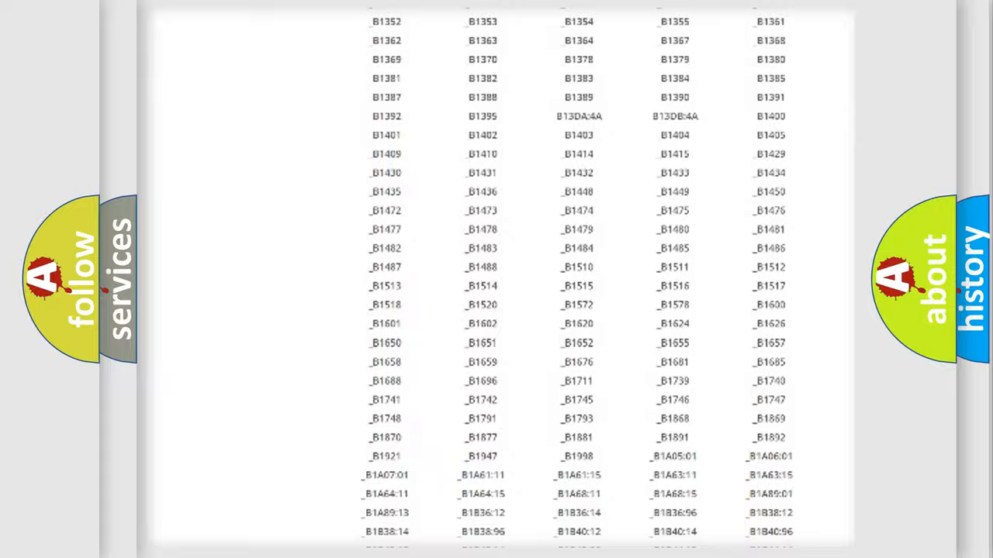